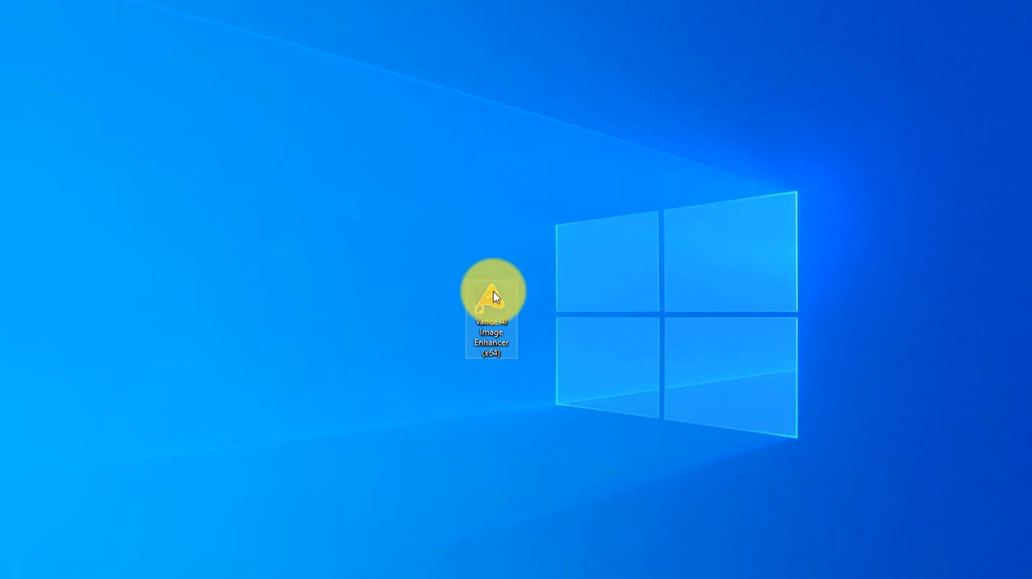
# Launch VanceAI Image Enhancer from its desktop shortcut.
pyautogui.doubleClick(491, 298)
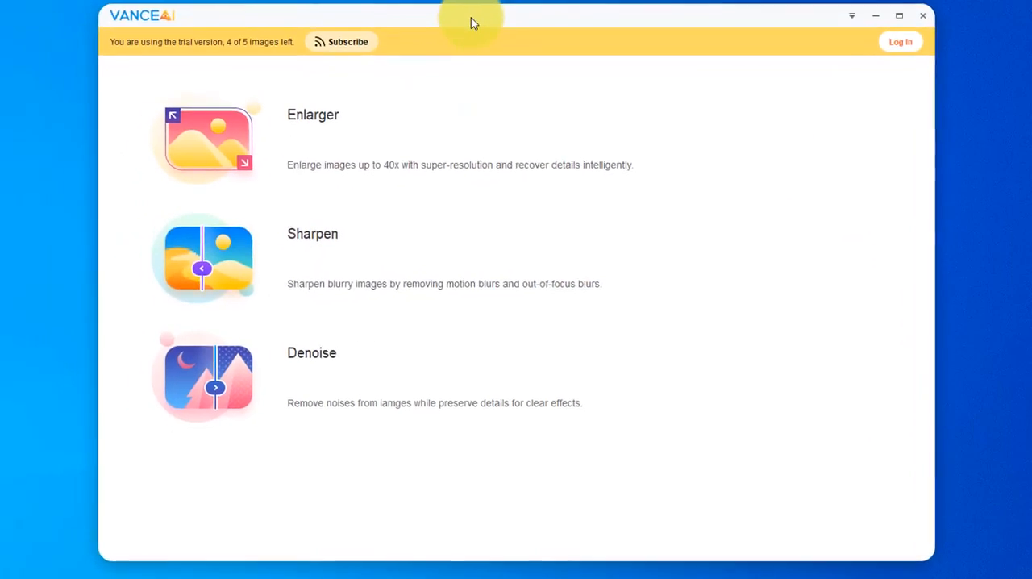
pyautogui.moveTo(372, 145)
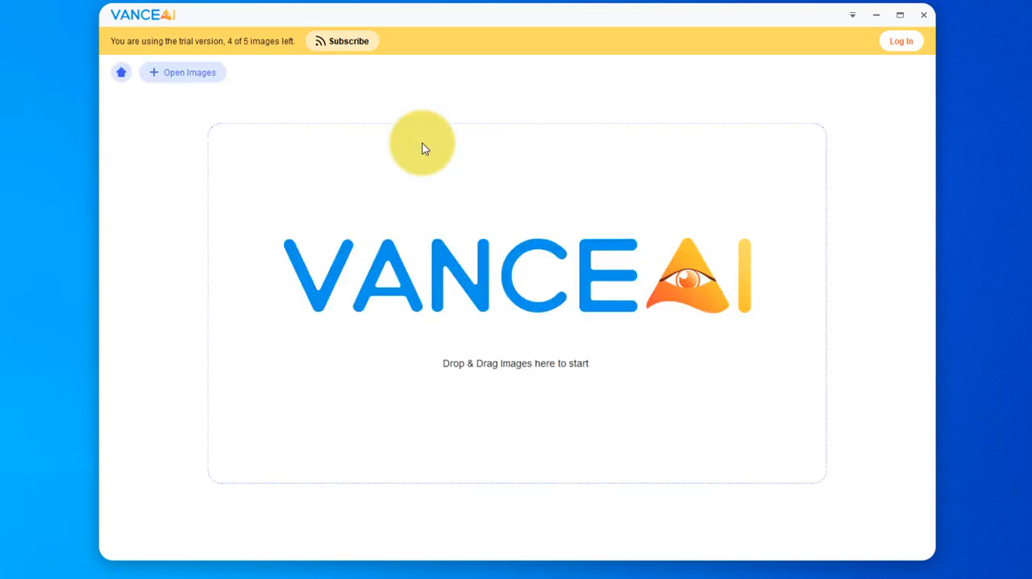
pyautogui.moveTo(182, 71)
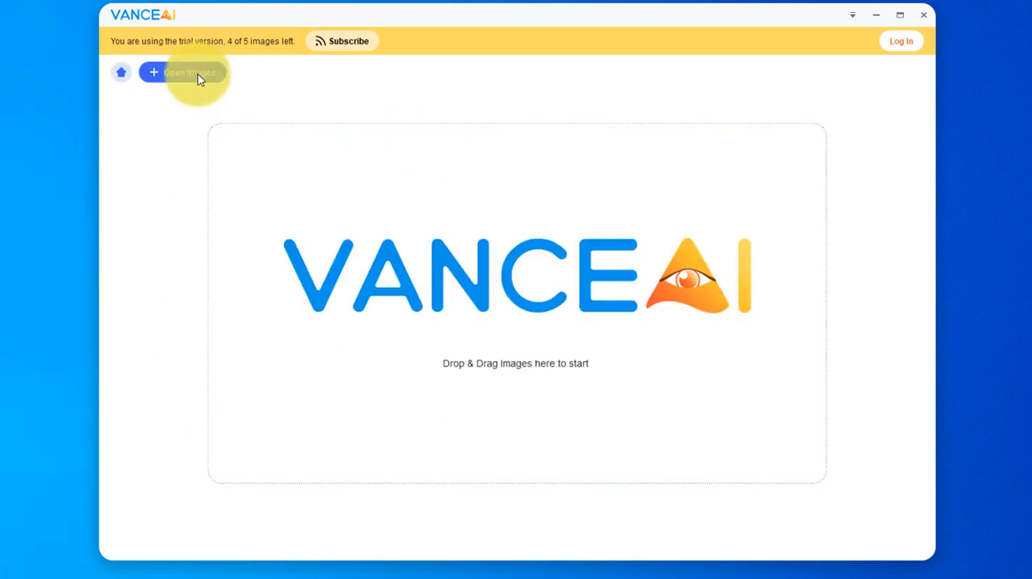
# Load attractive-1846127_1920-1.jpg from the 7.24 folder into the Enlarger.
pyautogui.click(183, 72)
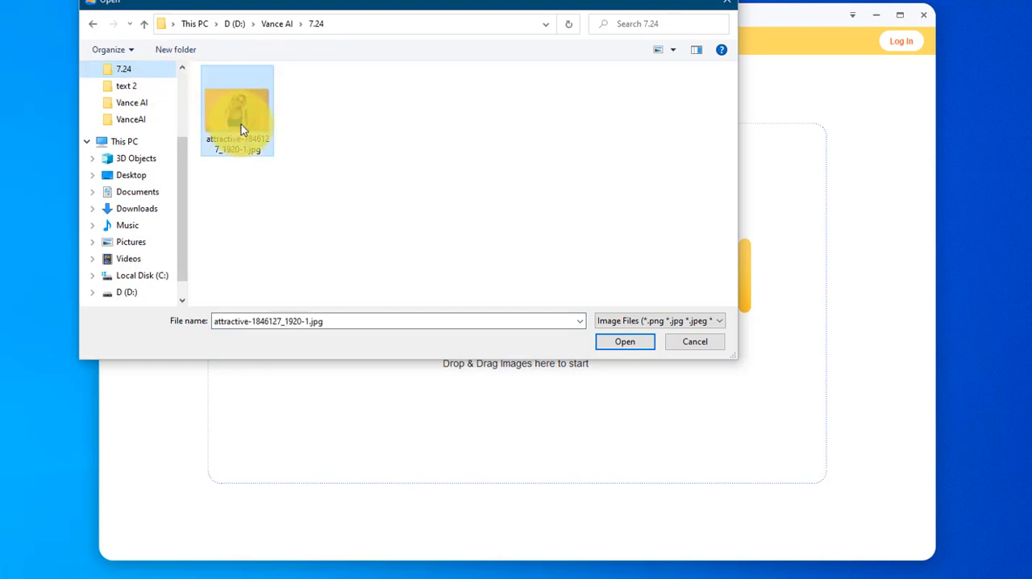
pyautogui.click(624, 341)
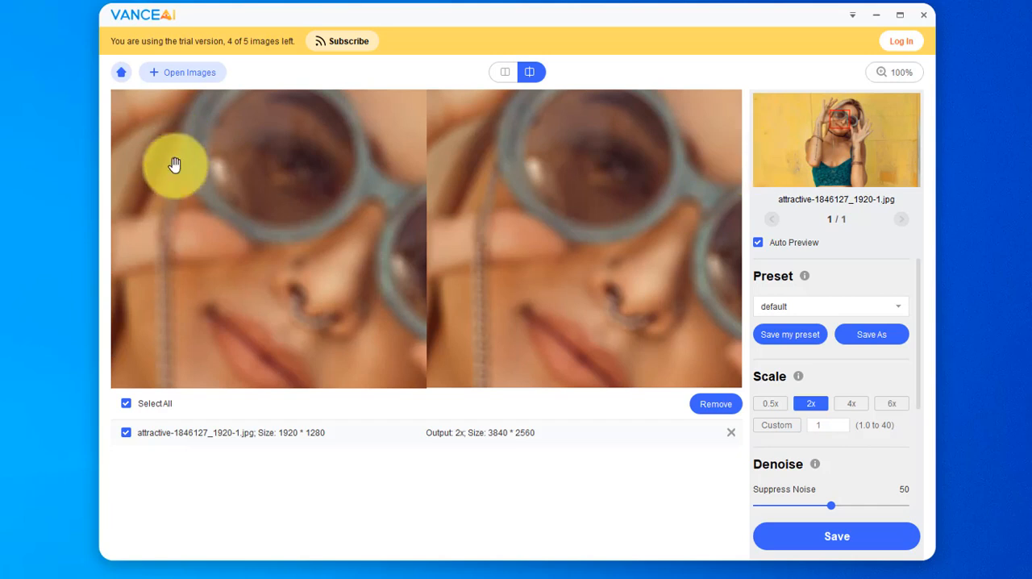
pyautogui.moveTo(599, 251)
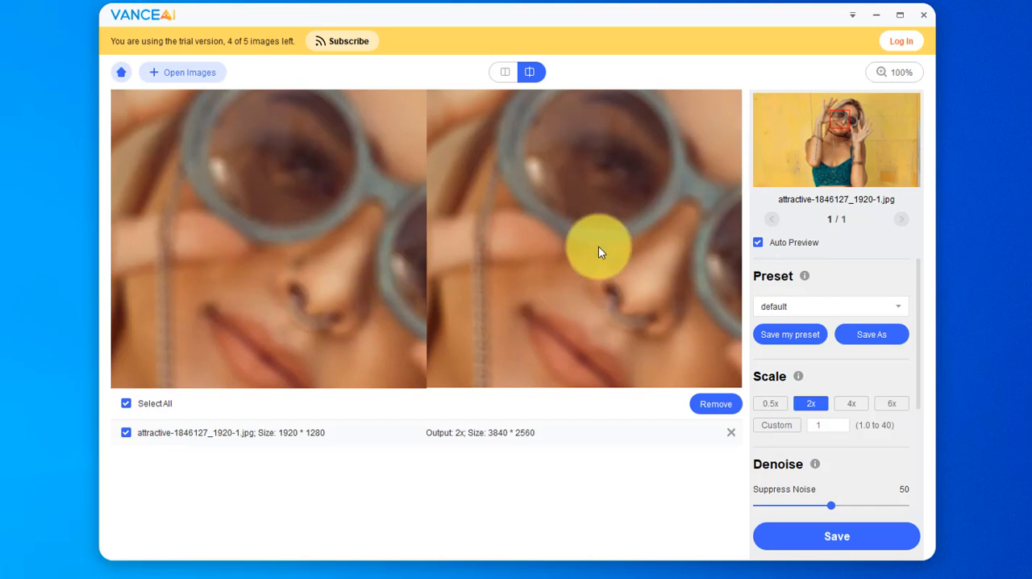
pyautogui.moveTo(778, 372)
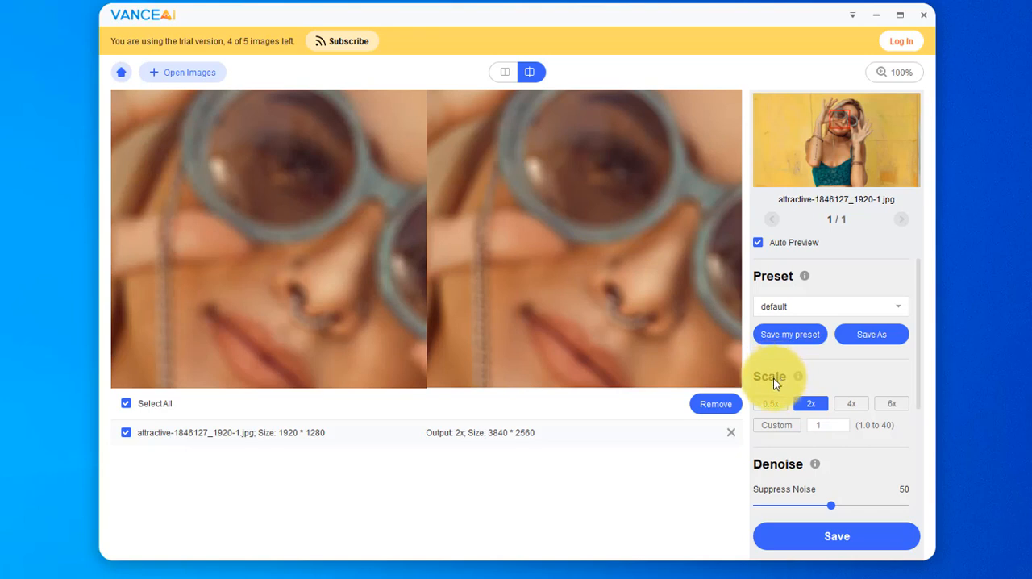
pyautogui.moveTo(893, 406)
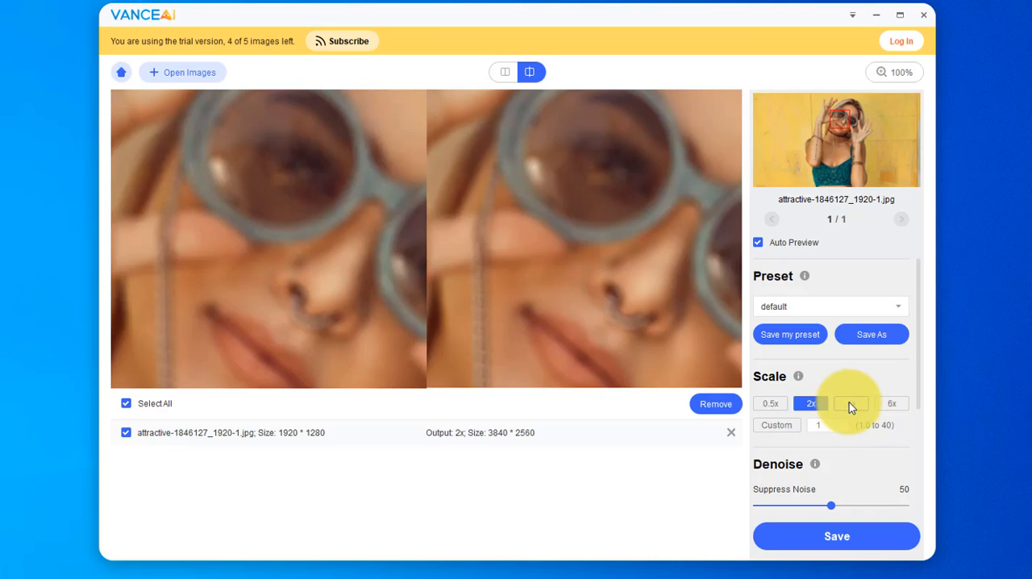
# Set the scale to 4x (7680 × 5120) and raise Suppress Noise from 50 to 59.
pyautogui.click(851, 404)
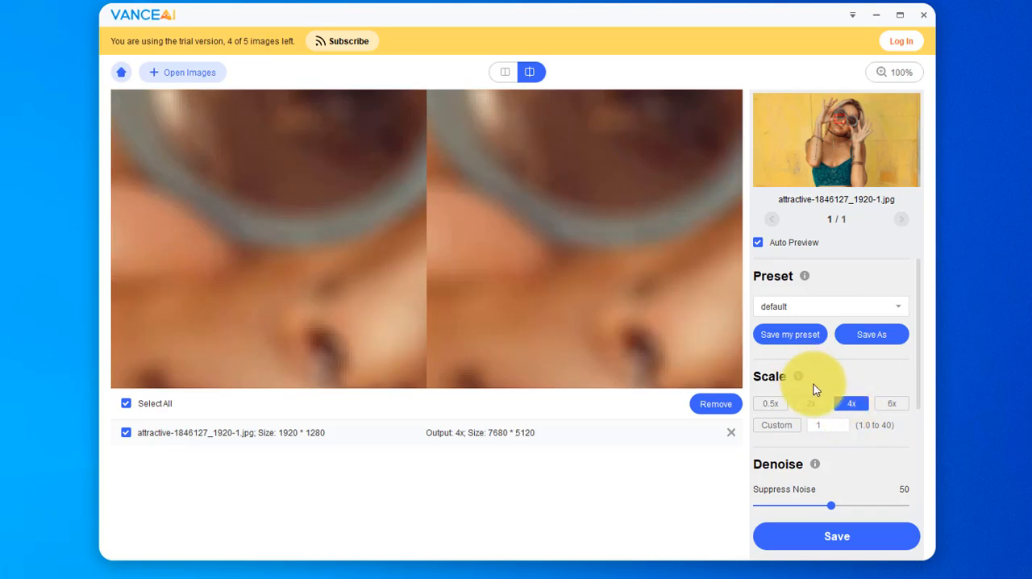
pyautogui.moveTo(803, 464)
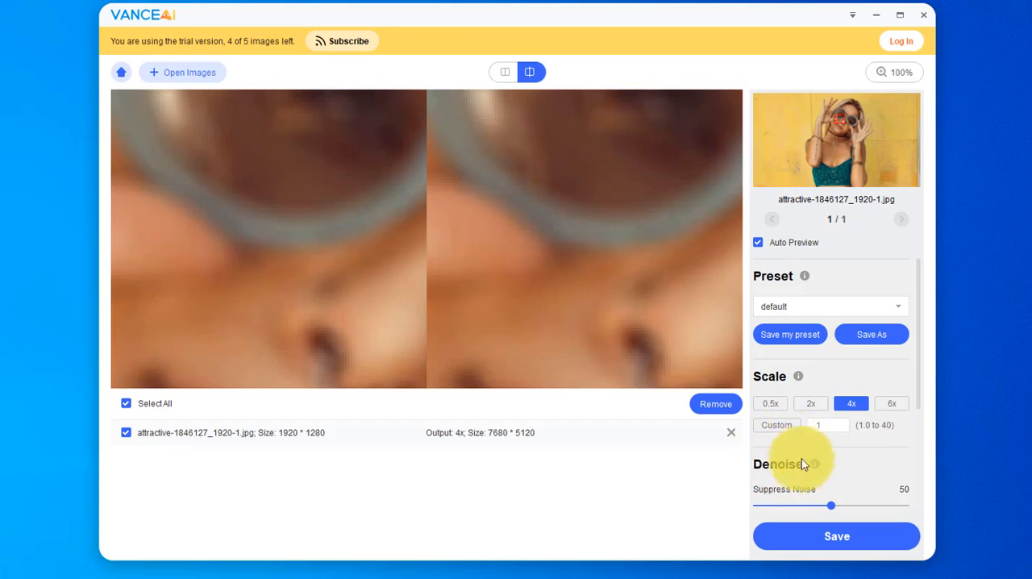
pyautogui.moveTo(838, 512)
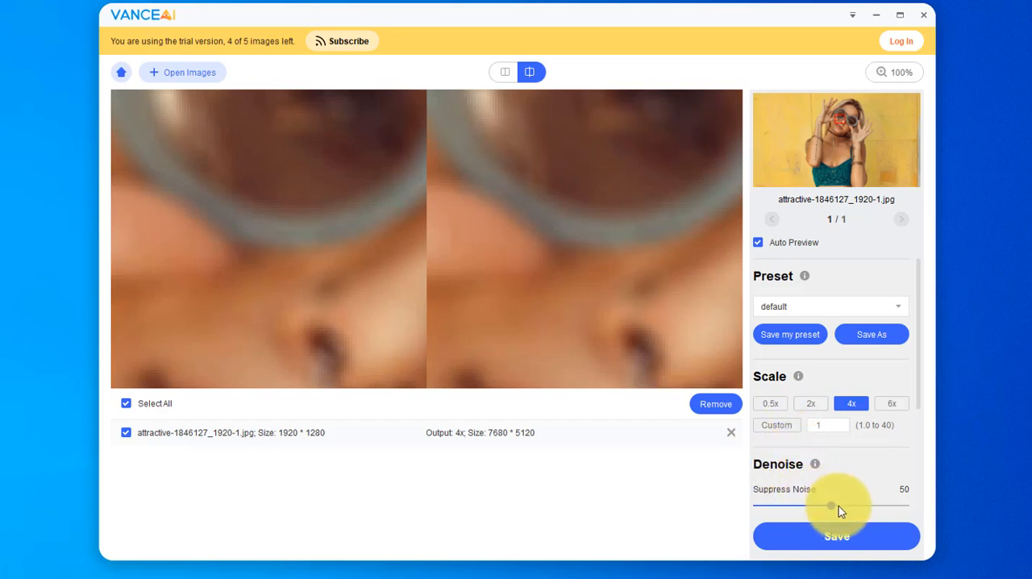
pyautogui.moveTo(831, 506); pyautogui.dragTo(846, 507)
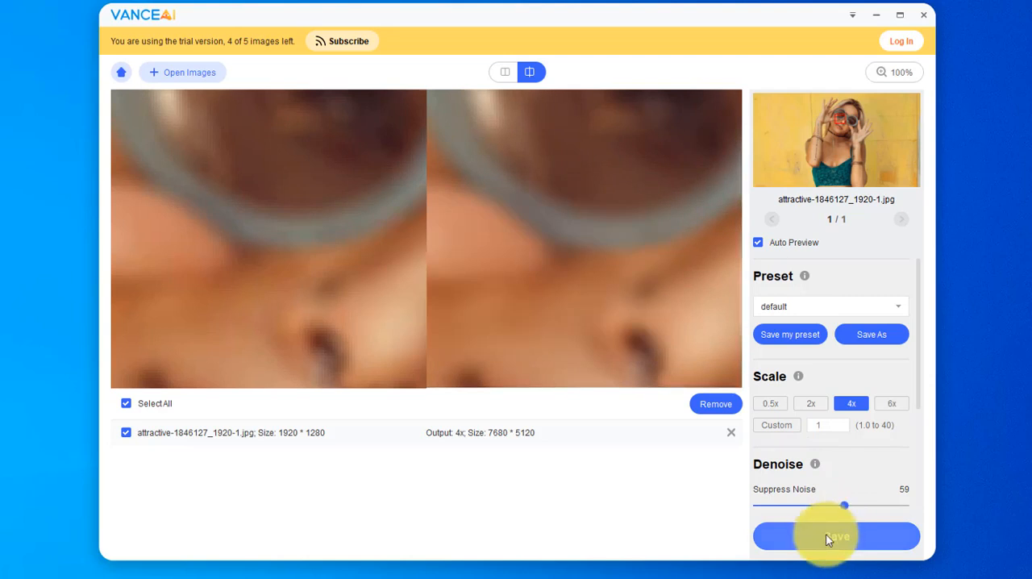
# Start saving the enlarged photo and set the output format to jpg.
pyautogui.click(836, 536)
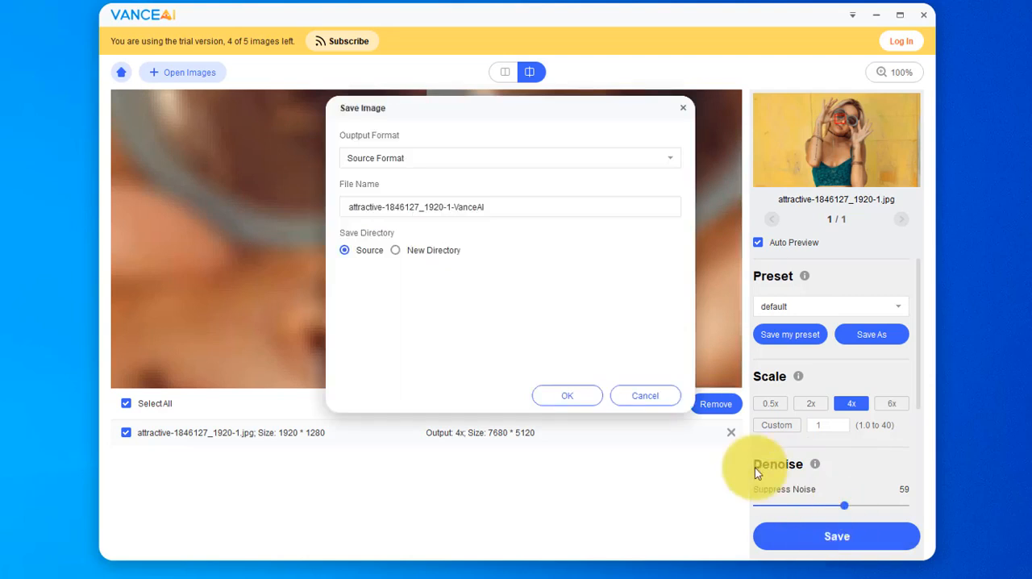
pyautogui.click(509, 158)
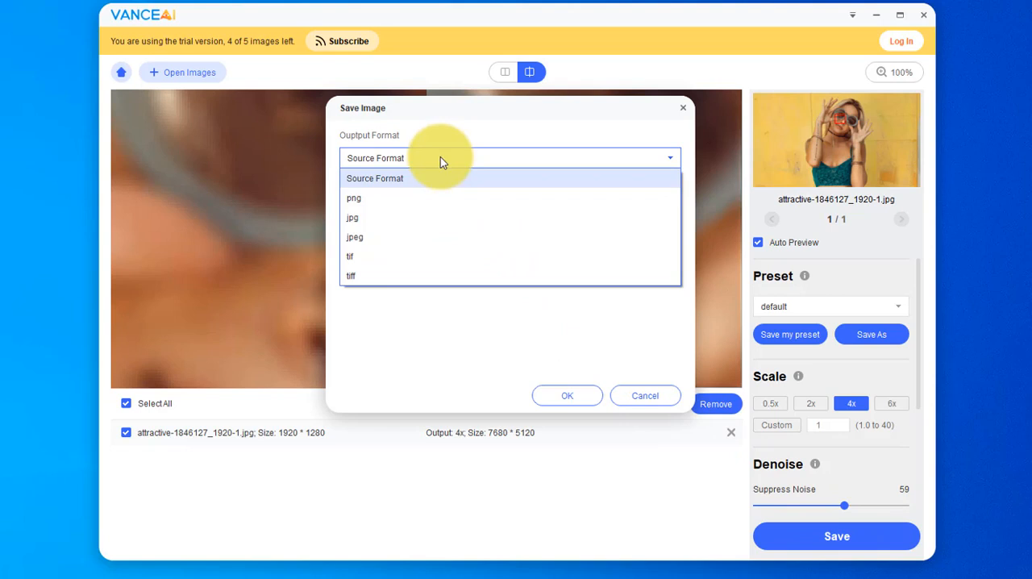
pyautogui.click(353, 217)
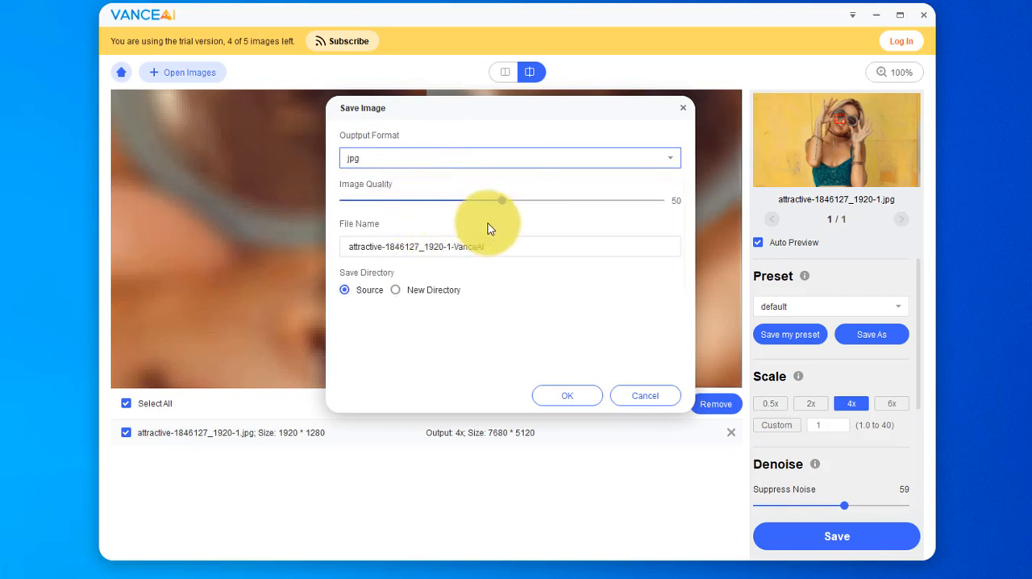